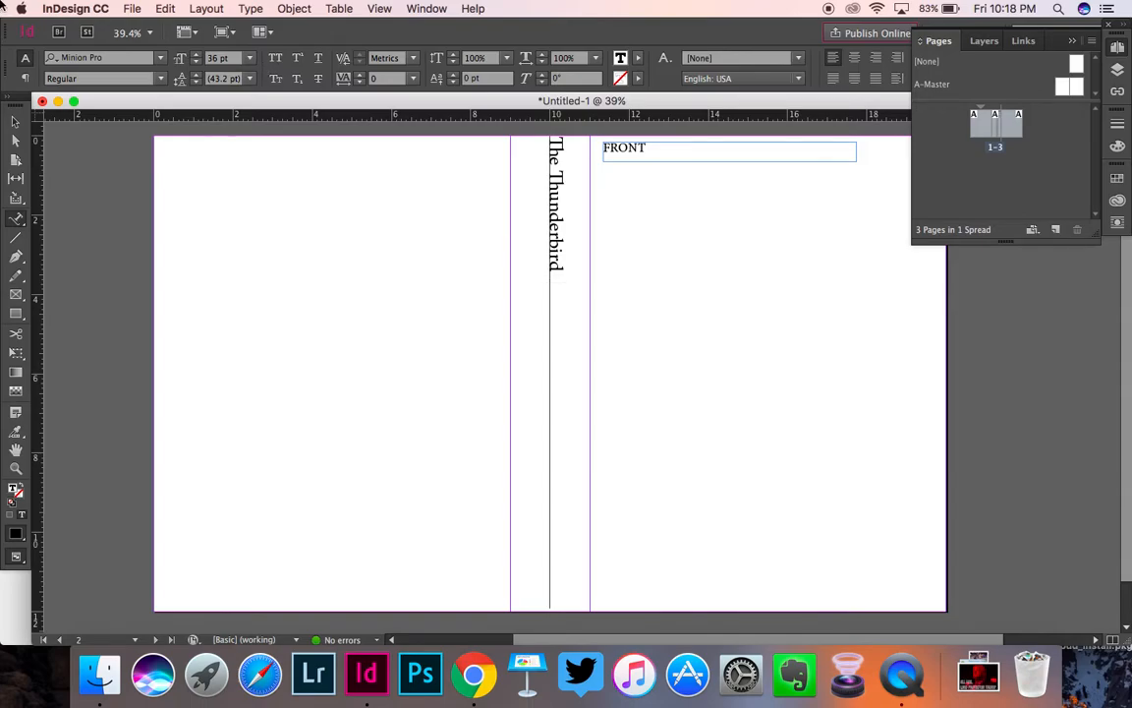
# Show the File menu's New submenu for creating a document, book or library.
pyautogui.click(137, 9)
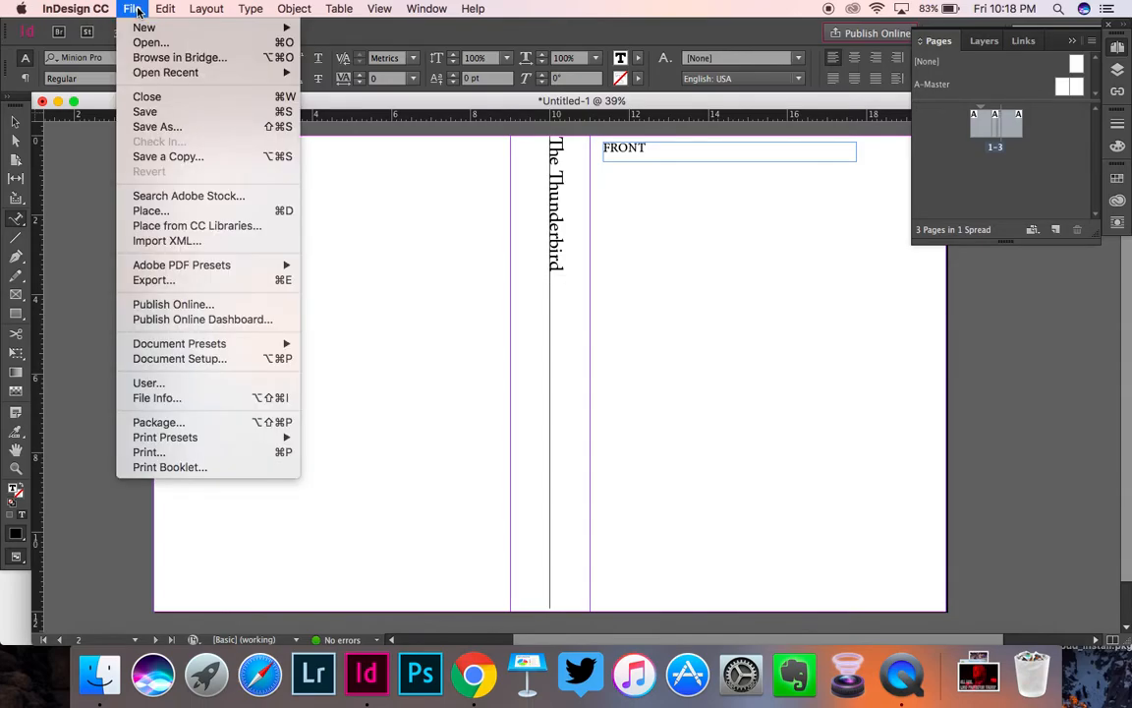
pyautogui.moveTo(145, 27)
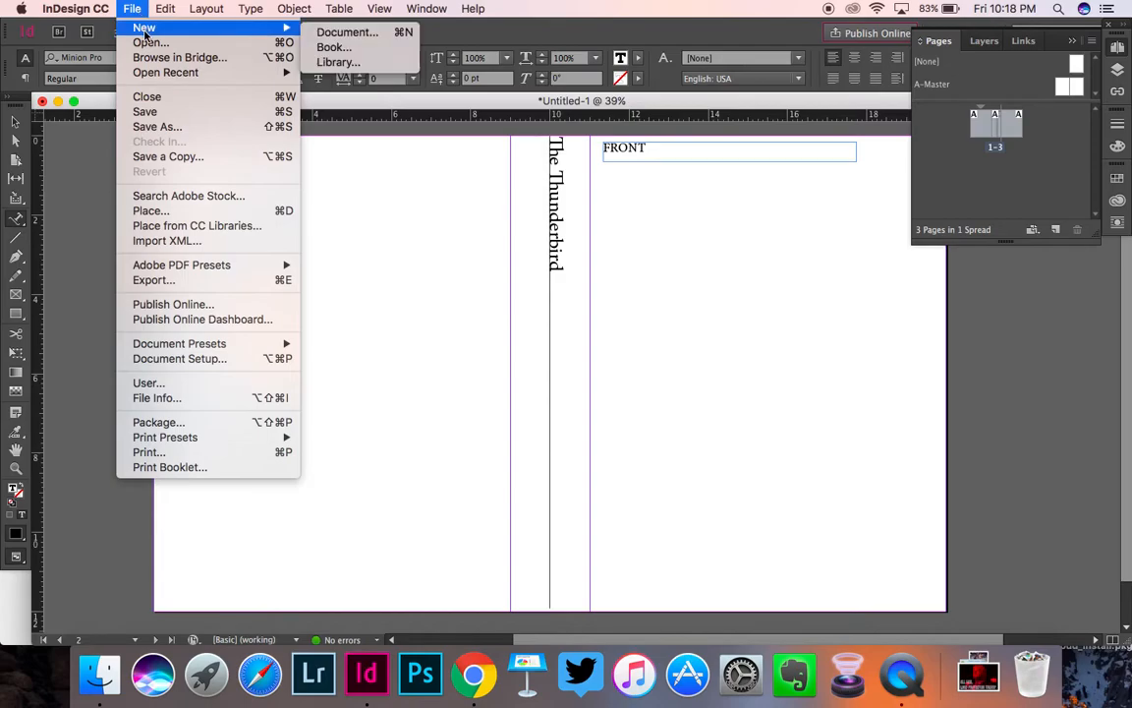
# Create a 2-page facing-pages Letter document with all margins set to 0 in.
pyautogui.click(346, 33)
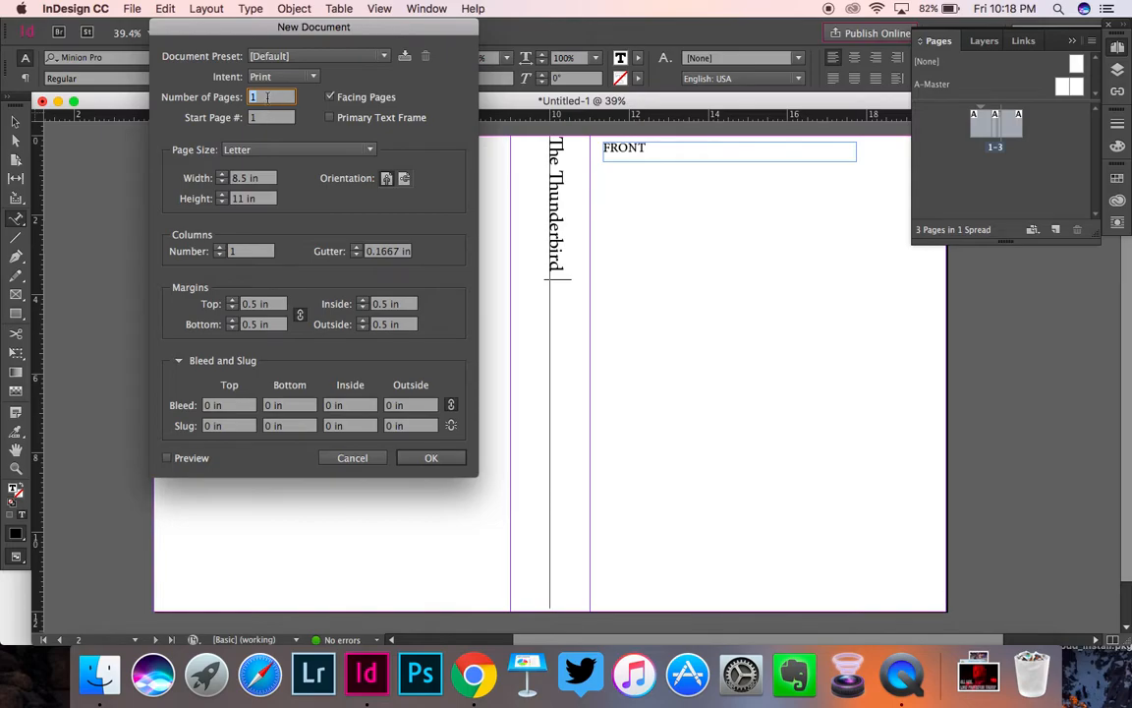
pyautogui.write('2')
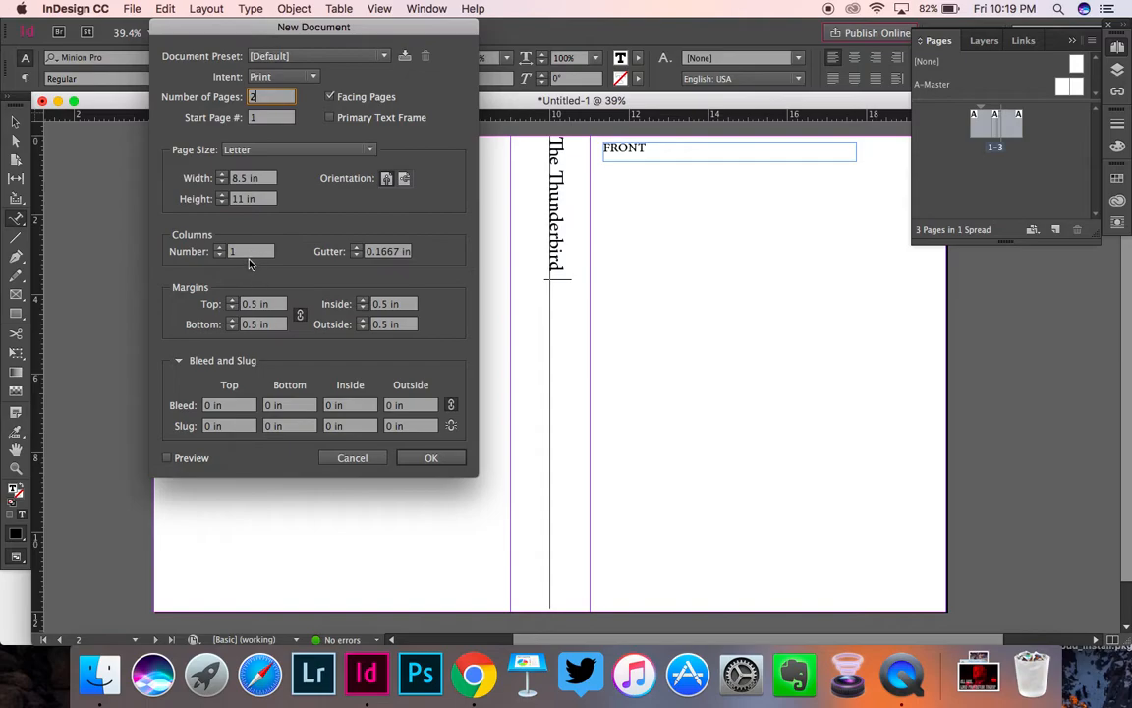
pyautogui.moveTo(251, 257)
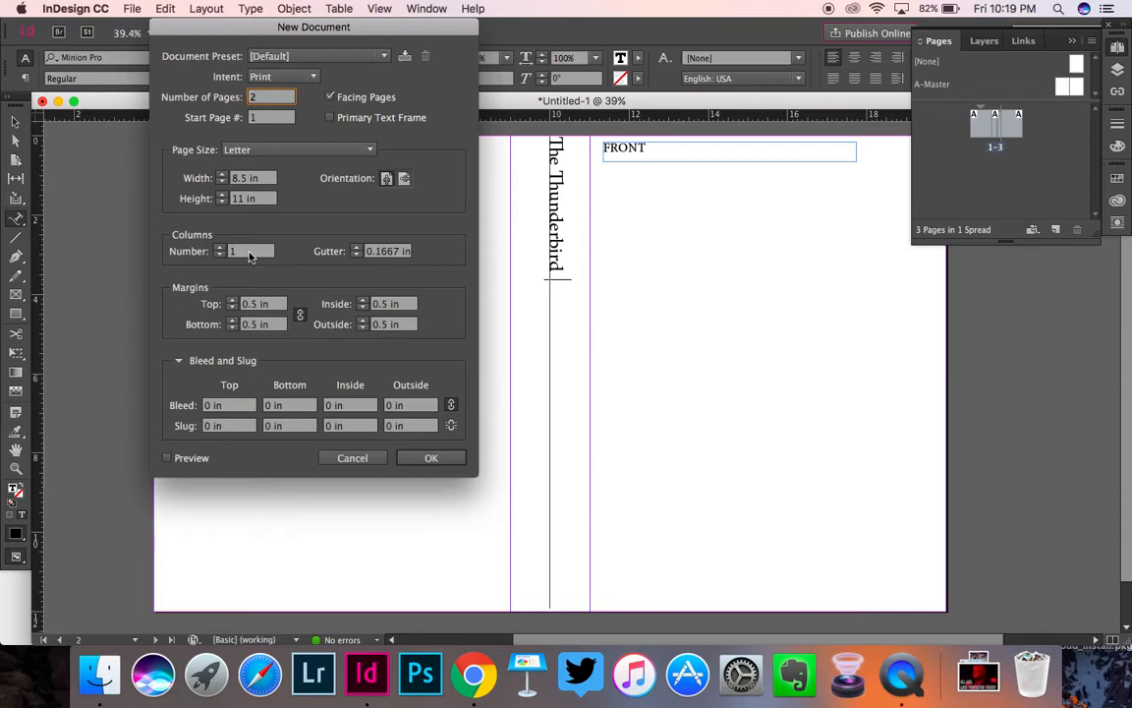
pyautogui.click(259, 302)
pyautogui.write('0')
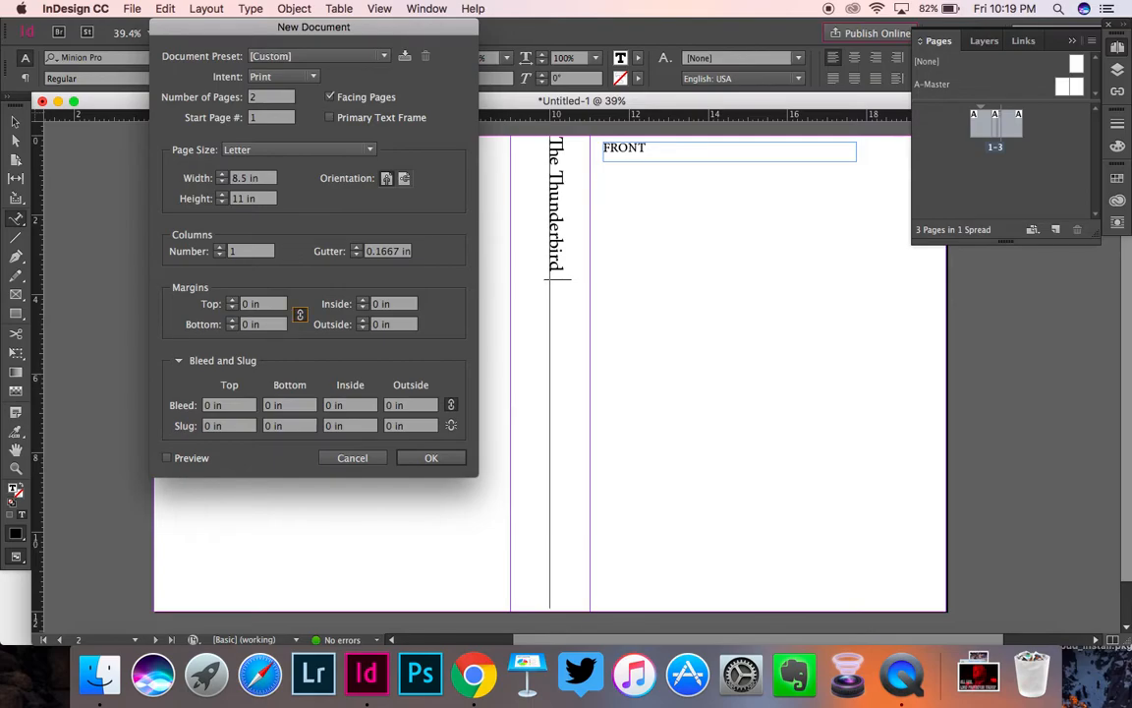
pyautogui.moveTo(937, 310)
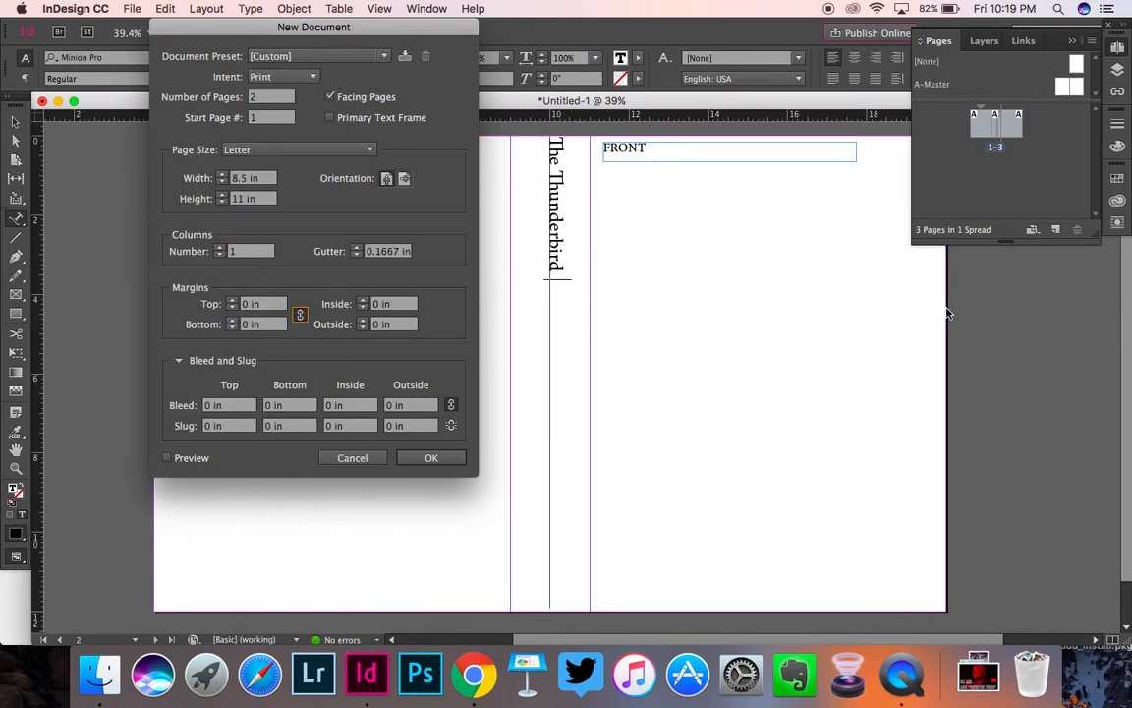
pyautogui.moveTo(488, 352)
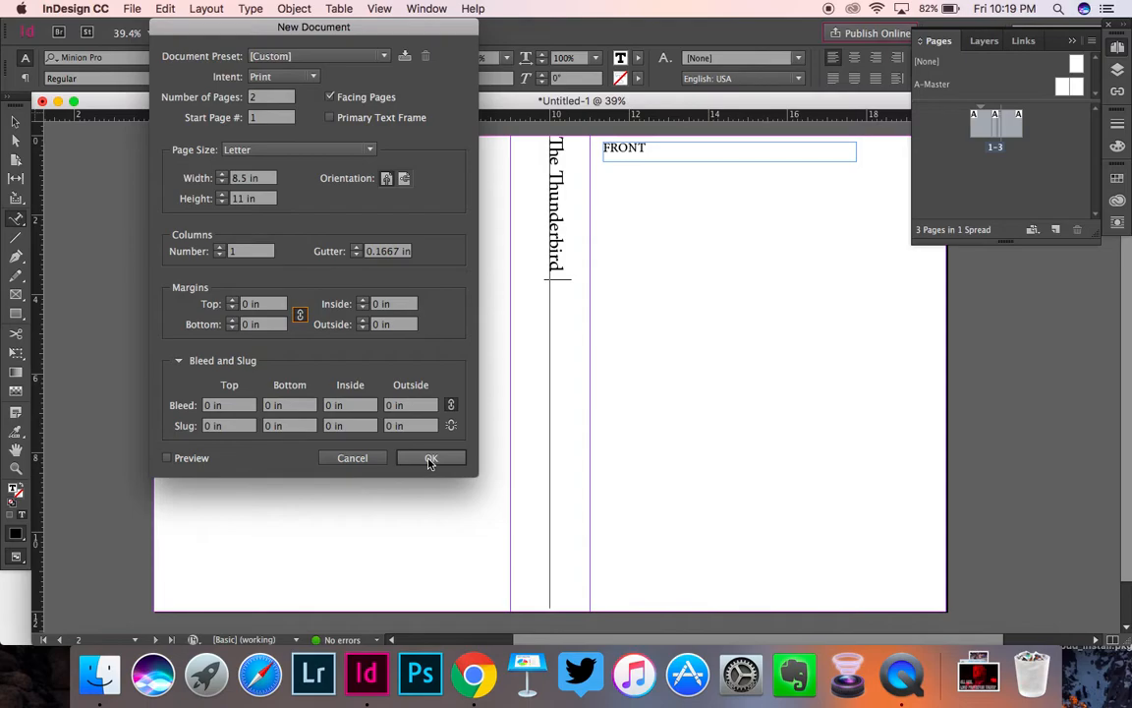
pyautogui.click(430, 457)
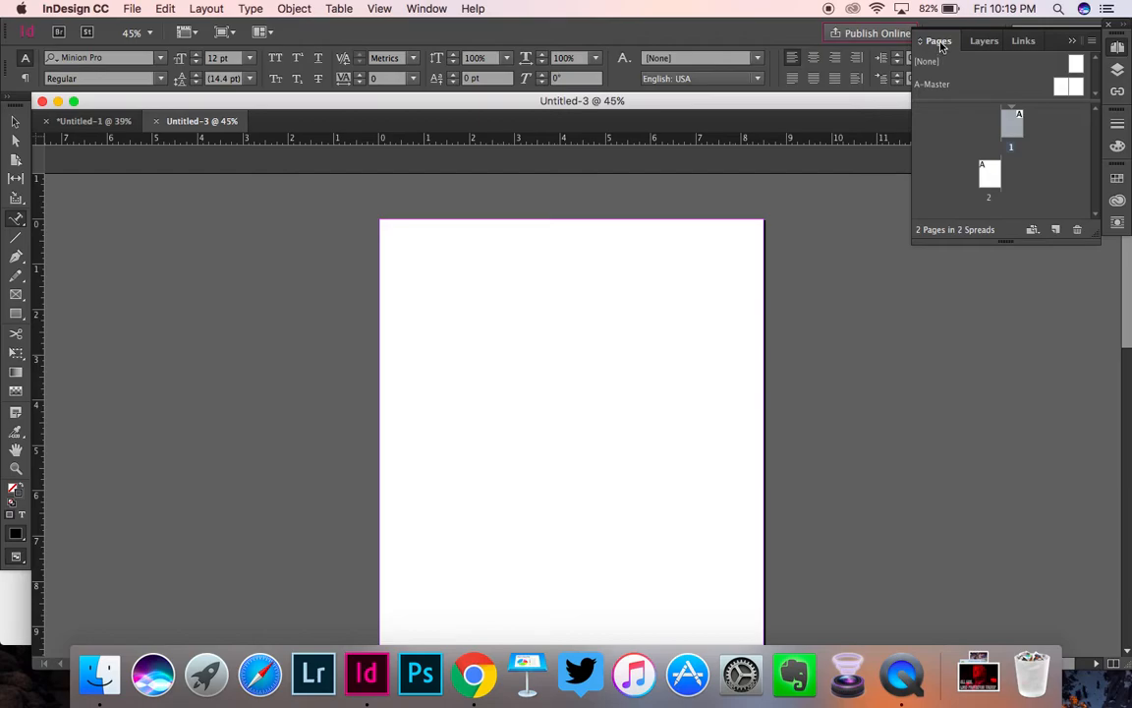
pyautogui.moveTo(944, 41)
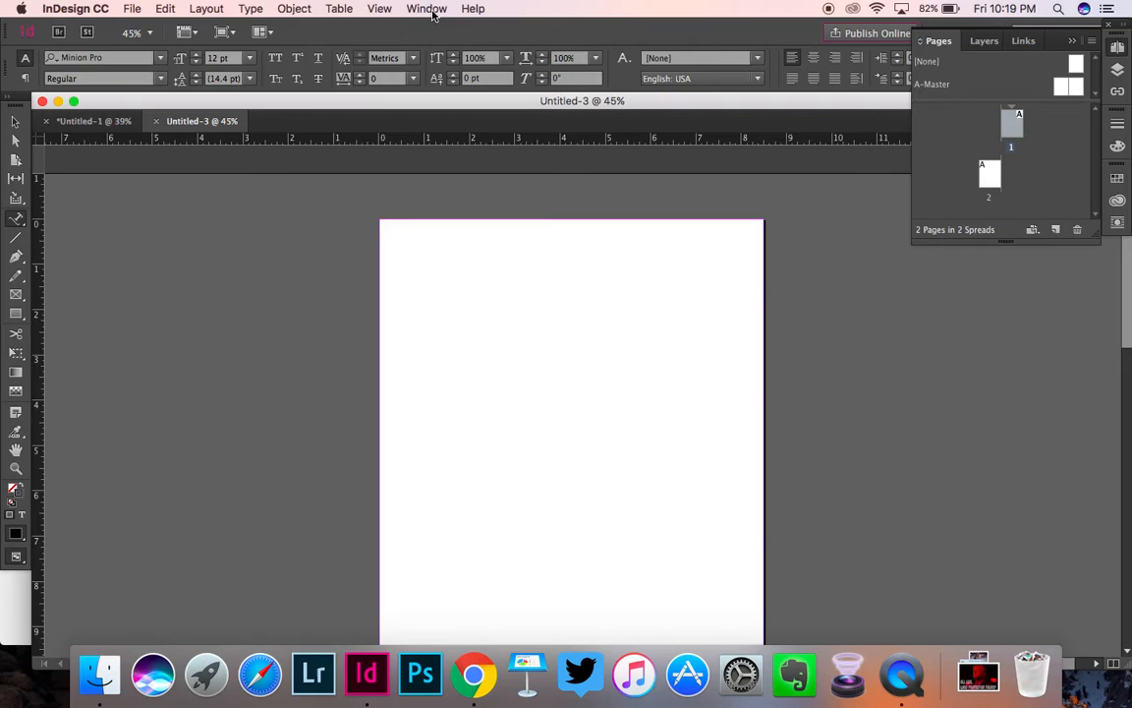
pyautogui.click(427, 9)
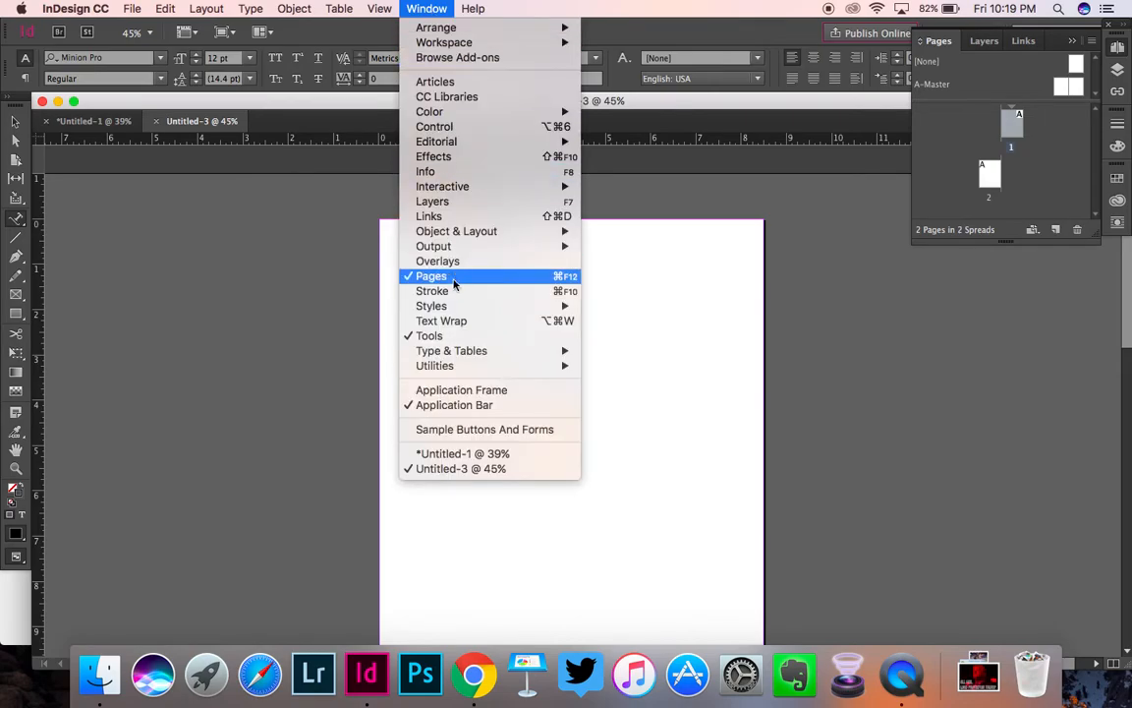
pyautogui.click(432, 276)
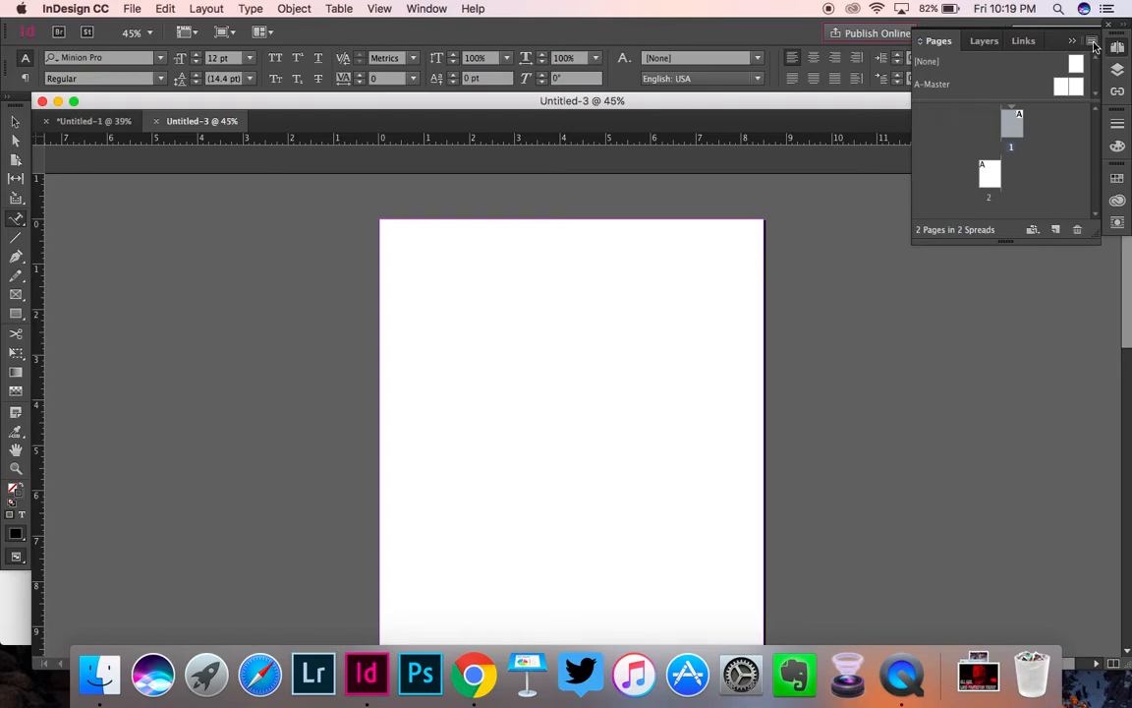
# Turn off Allow Document Pages to Shuffle in the Pages panel menu.
pyautogui.click(1102, 41)
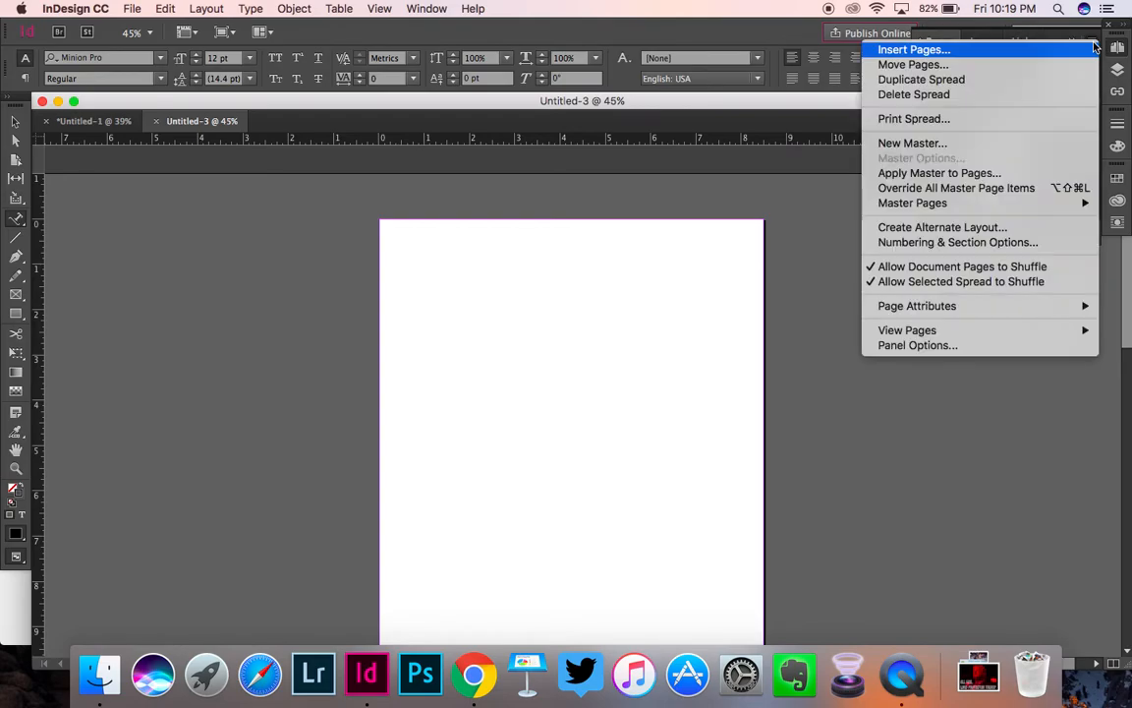
pyautogui.moveTo(962, 267)
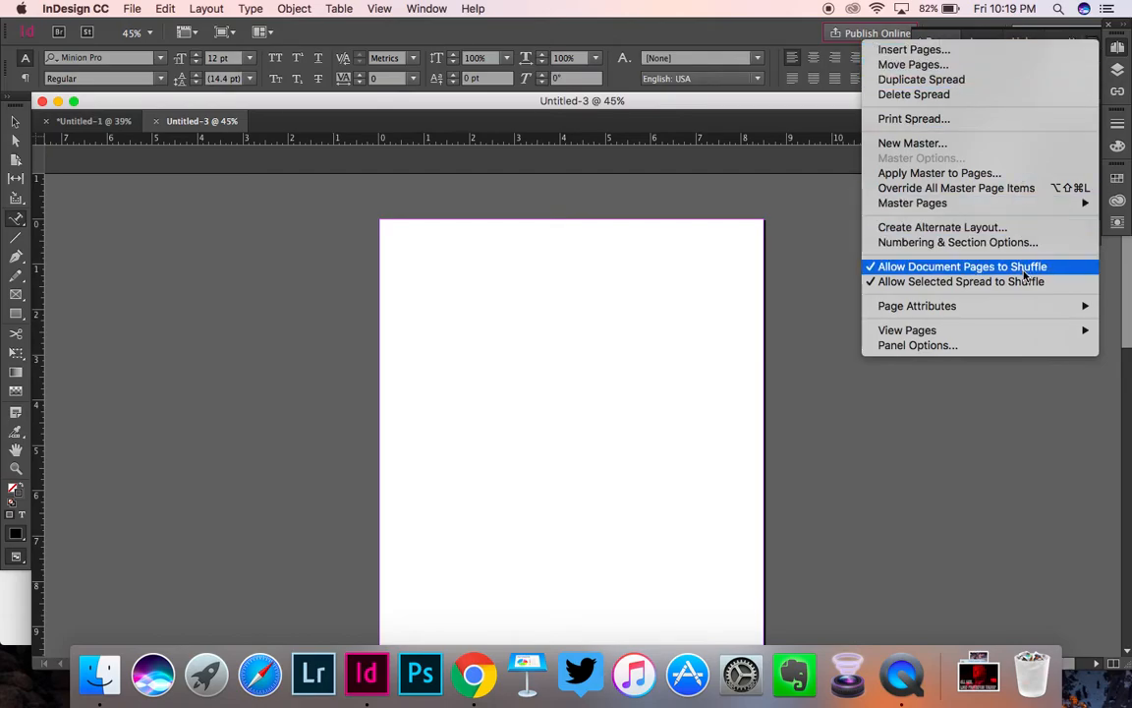
pyautogui.click(961, 266)
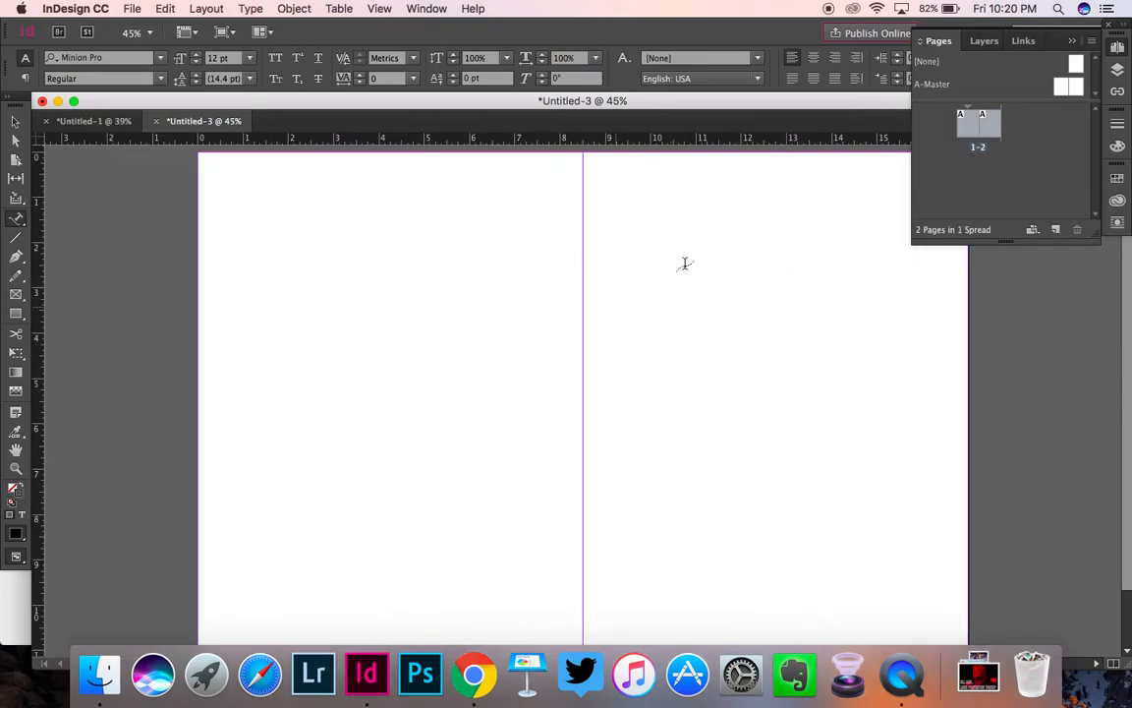
pyautogui.moveTo(568, 293)
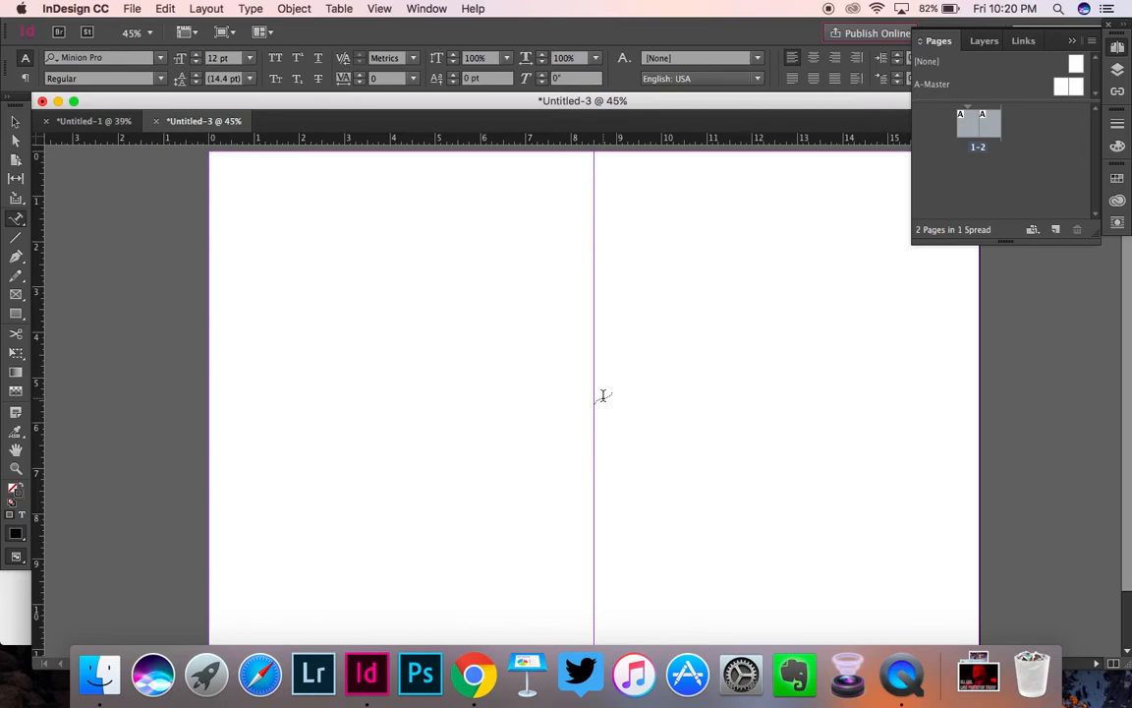
pyautogui.moveTo(327, 315)
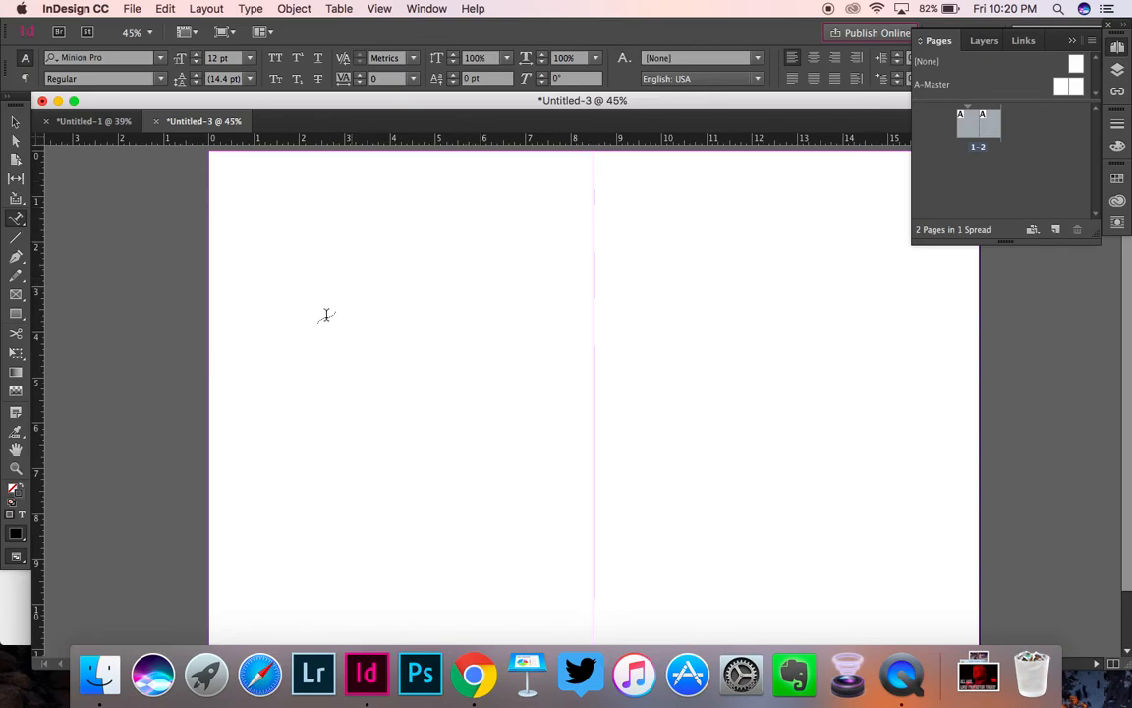
pyautogui.moveTo(422, 299)
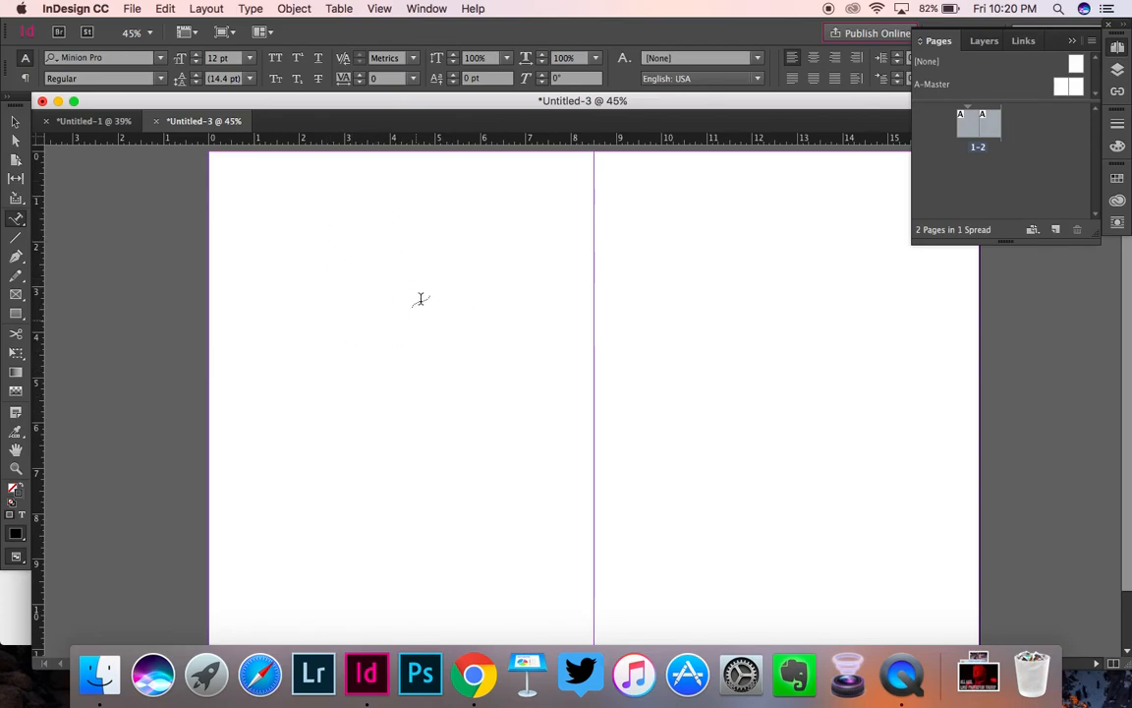
pyautogui.moveTo(826, 331)
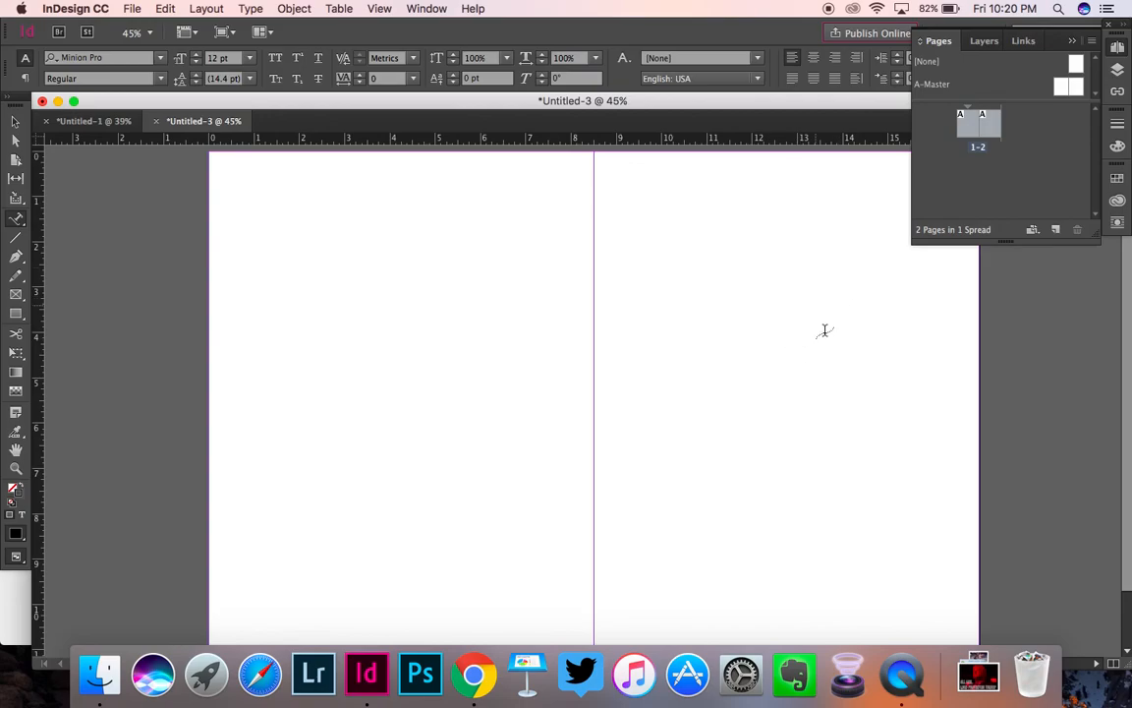
pyautogui.moveTo(827, 342)
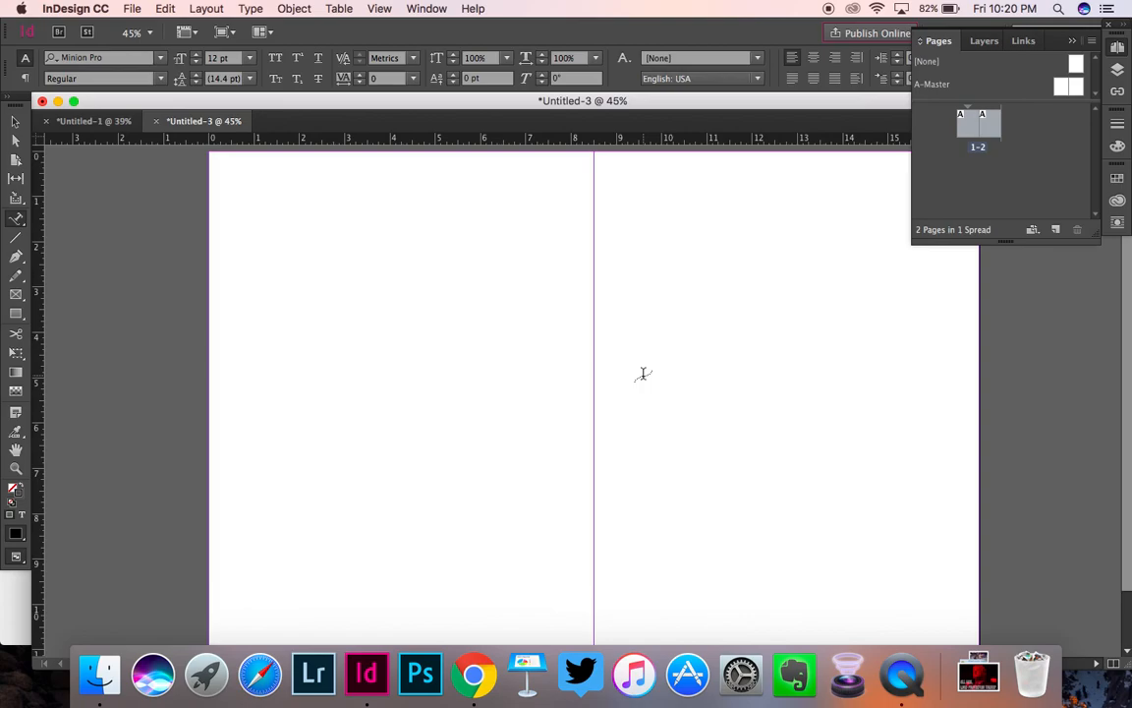
pyautogui.moveTo(442, 150)
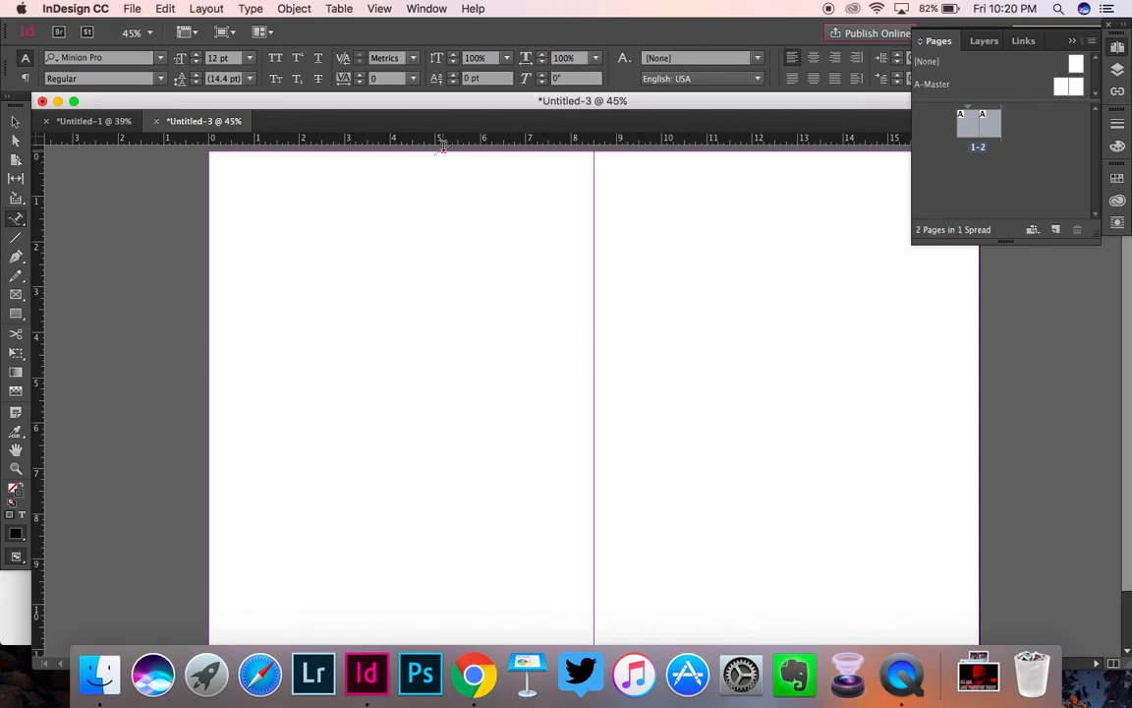